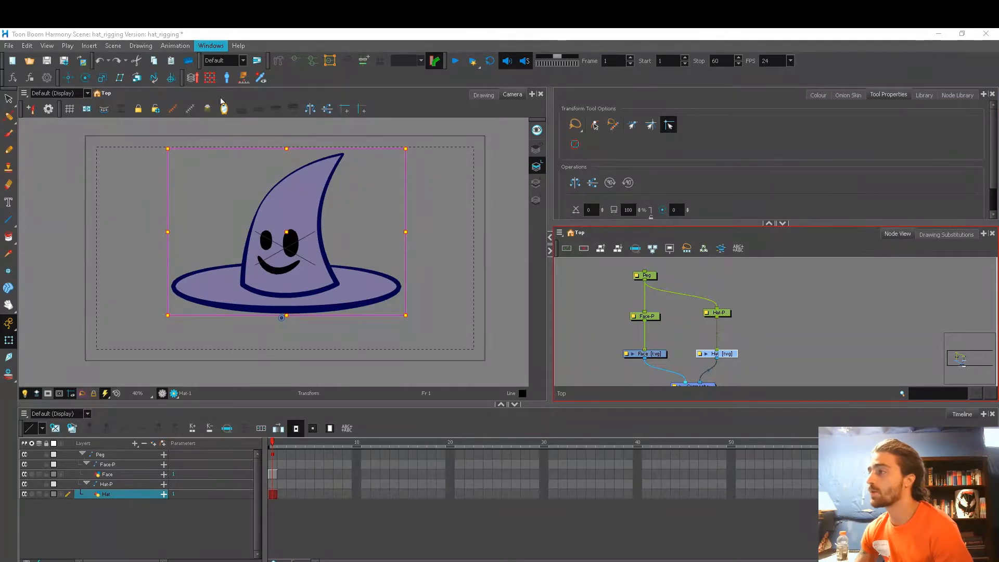
# Activate the Rigging tool with Envelope deformer mode for the hat
pyautogui.click(210, 44)
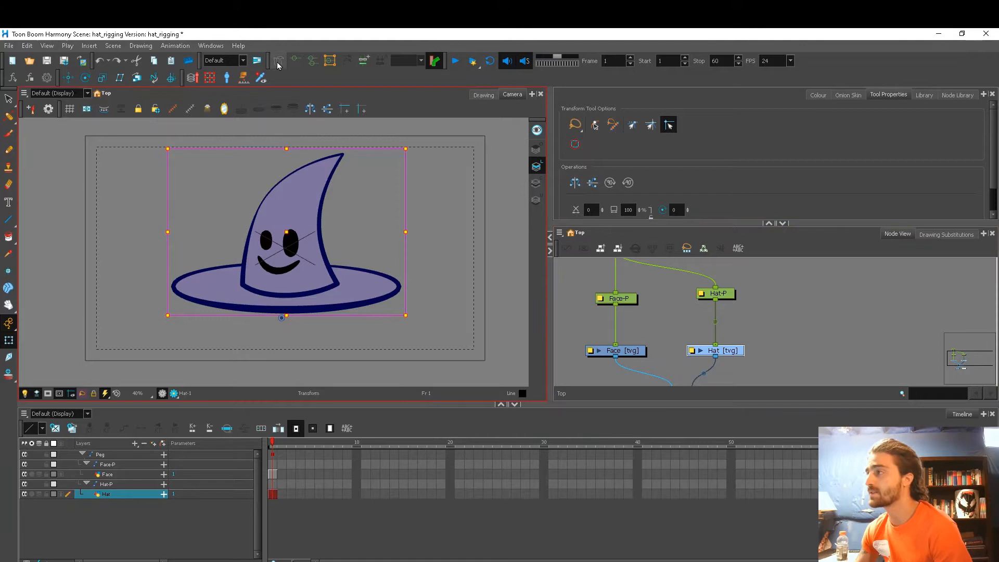
pyautogui.click(277, 60)
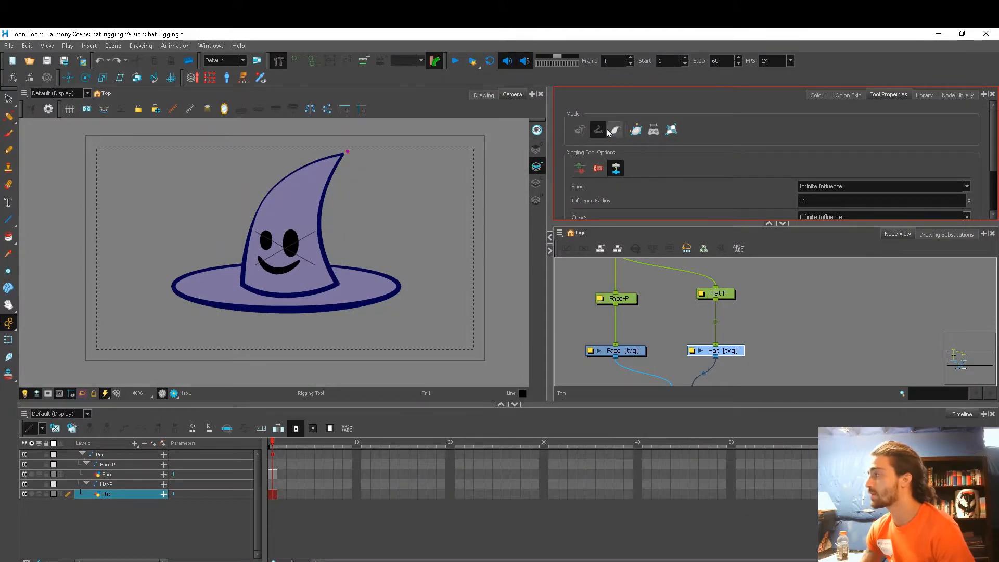
pyautogui.moveTo(597, 130)
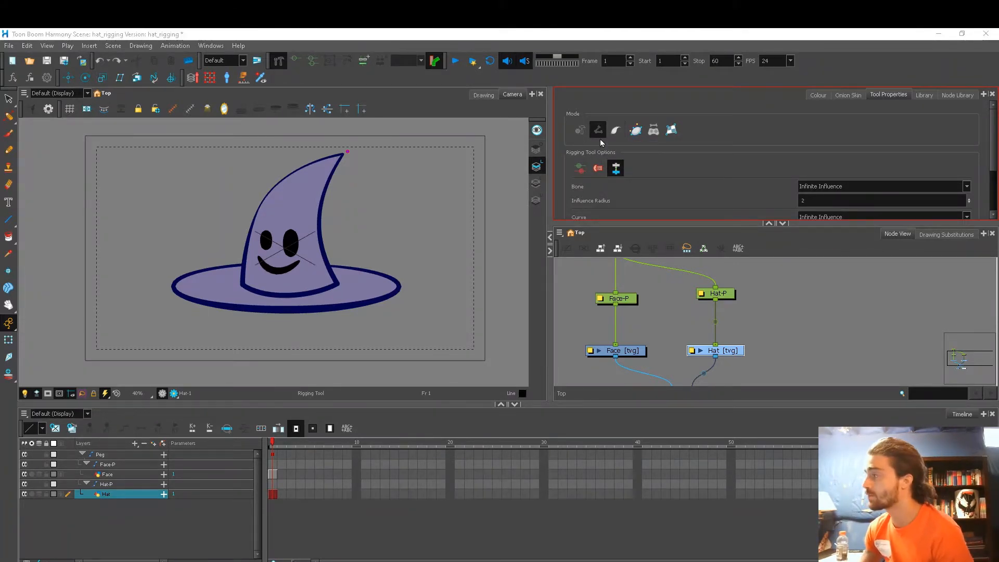
pyautogui.click(635, 131)
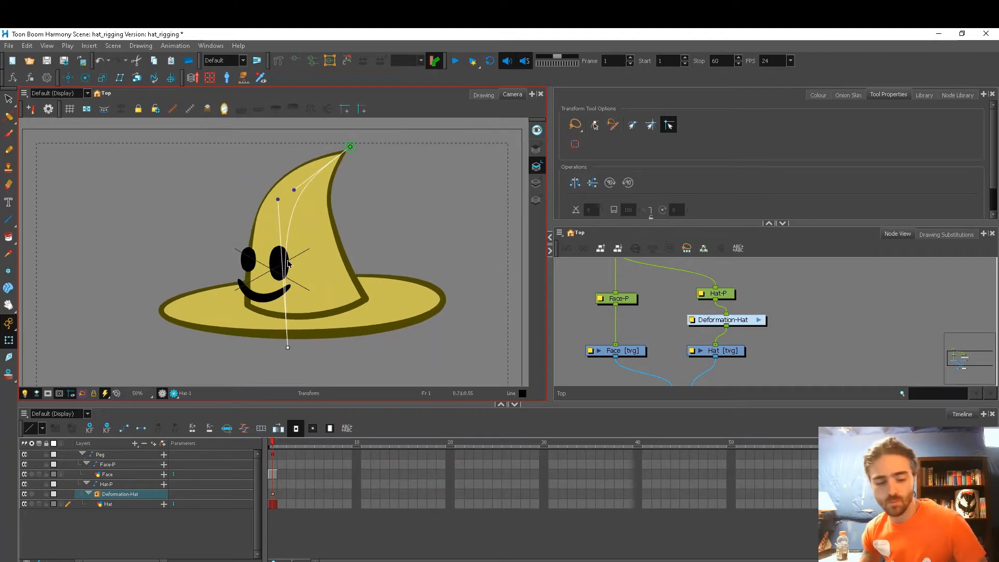
# Place the envelope deformer chain from the hat's base to its tip
pyautogui.click(107, 475)
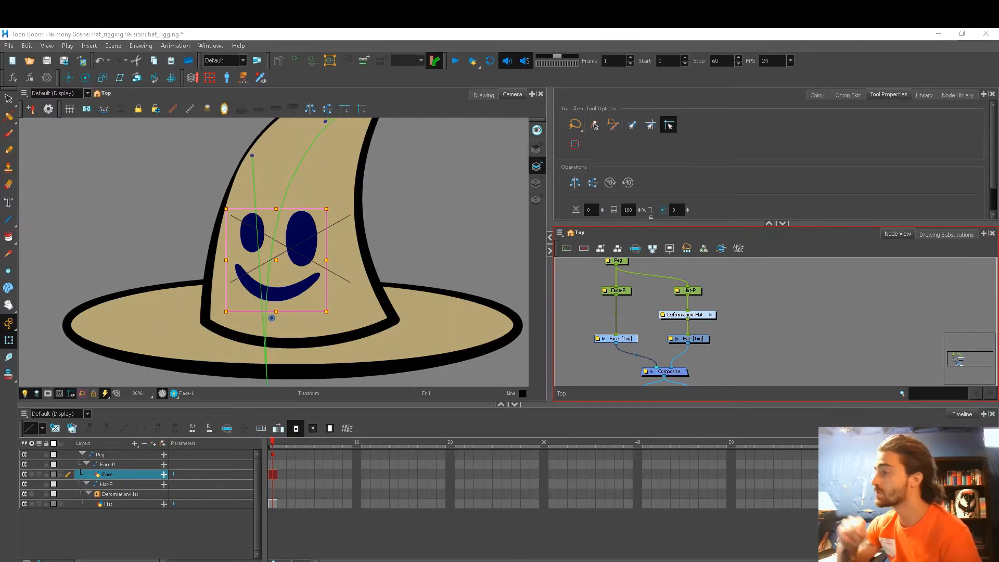
# Show the Face layer's drawing substitutions, listing drawing 1 and No Exposure
pyautogui.click(946, 234)
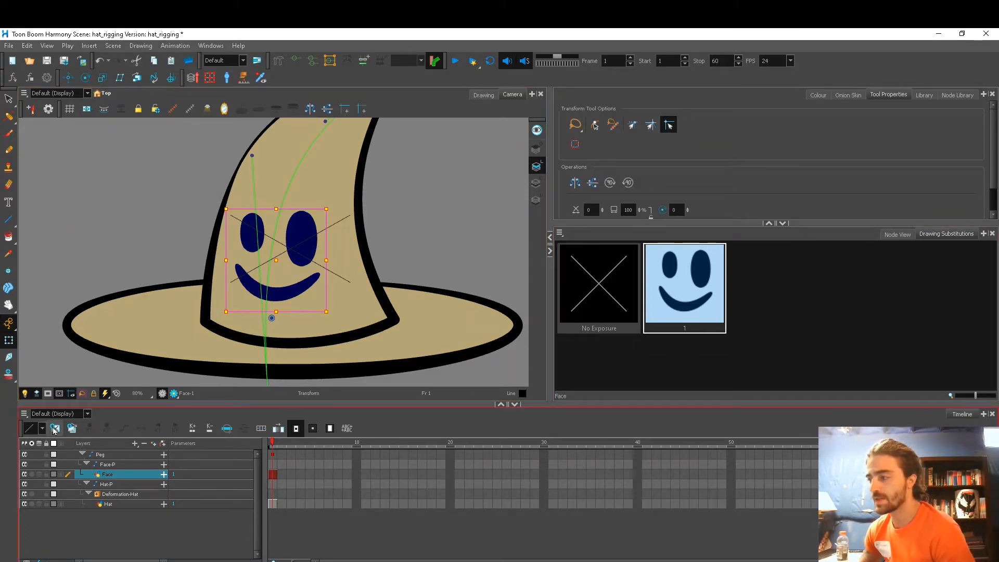
pyautogui.moveTo(55, 428)
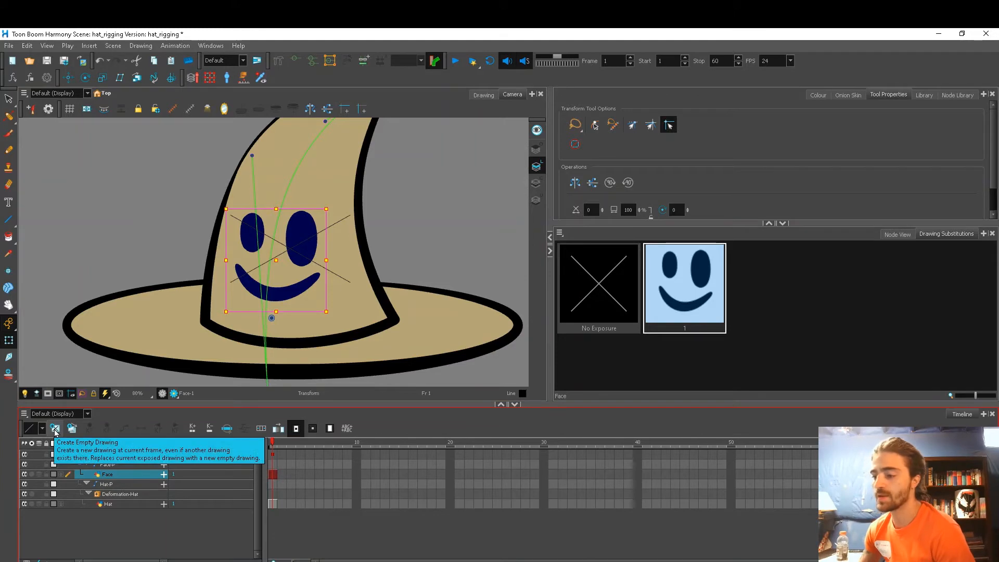
pyautogui.moveTo(72, 427)
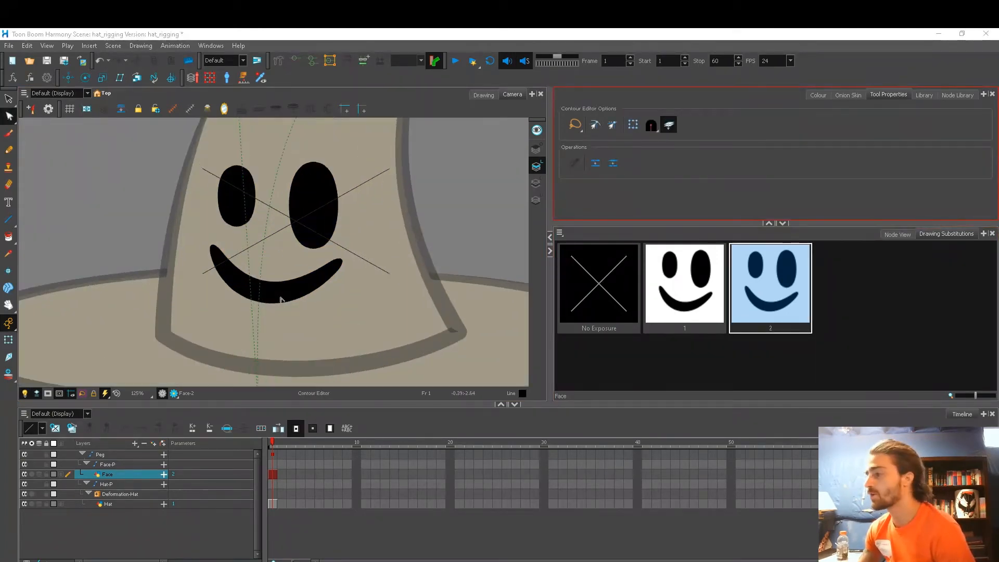
# Reshape the smile of Face drawing 2 with the Contour Editor
pyautogui.click(280, 283)
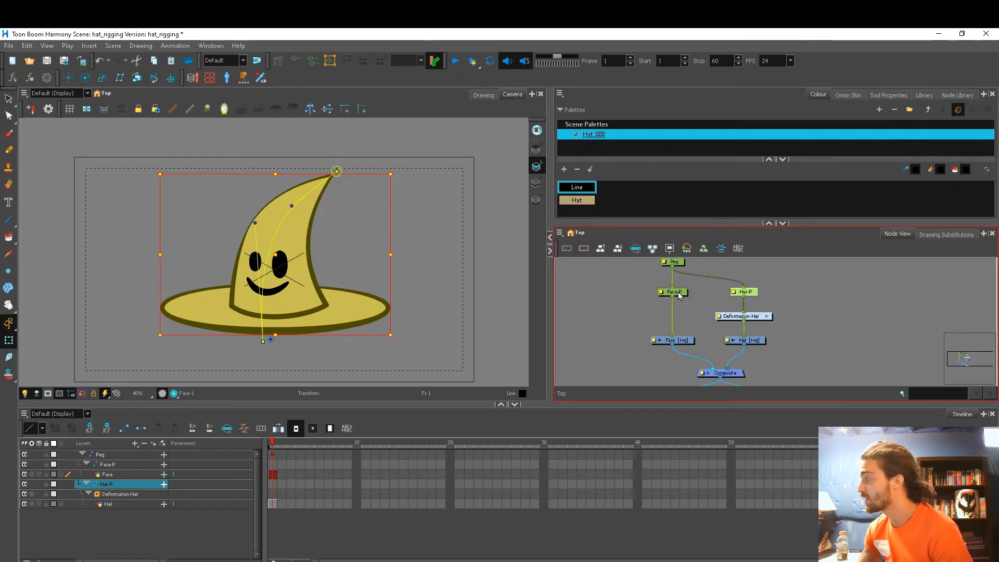
pyautogui.click(672, 263)
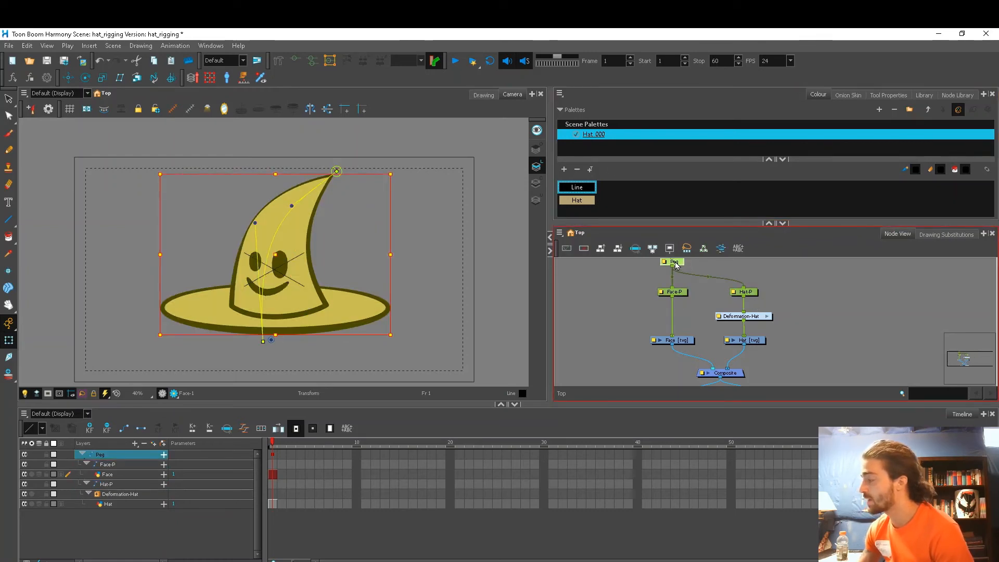
pyautogui.click(743, 316)
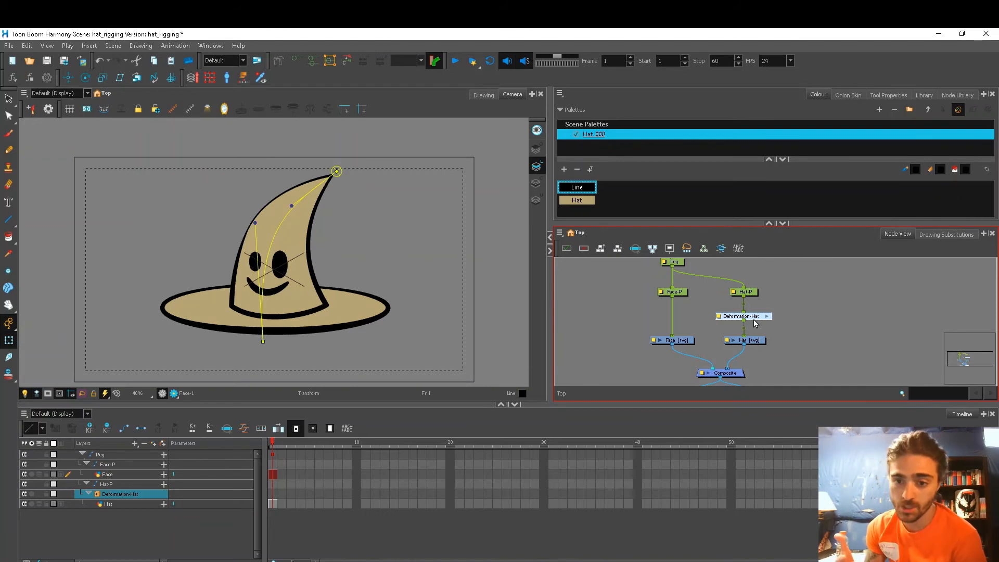
pyautogui.moveTo(694, 358)
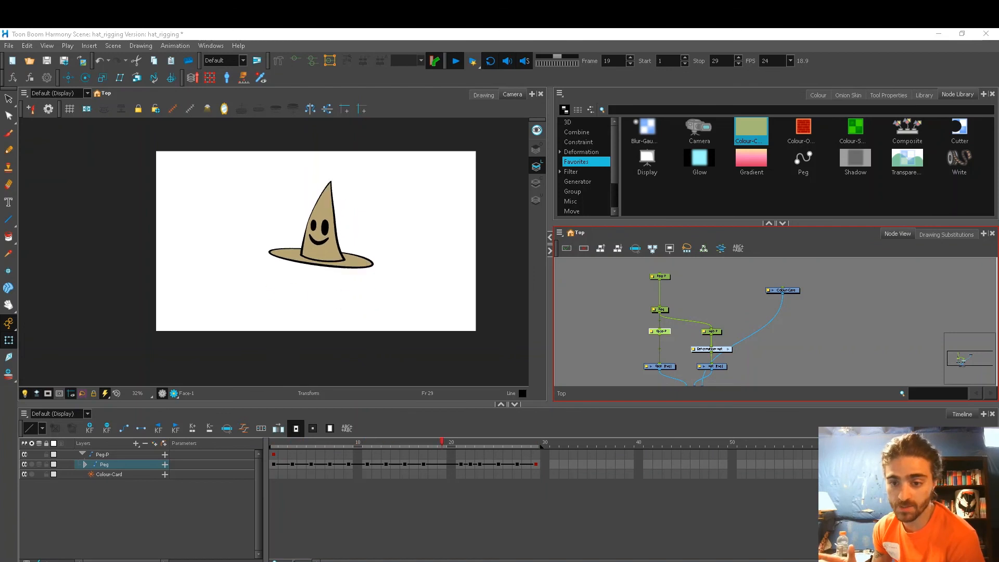
# Play back the 29-frame hat animation over the white colour card
pyautogui.click(321, 442)
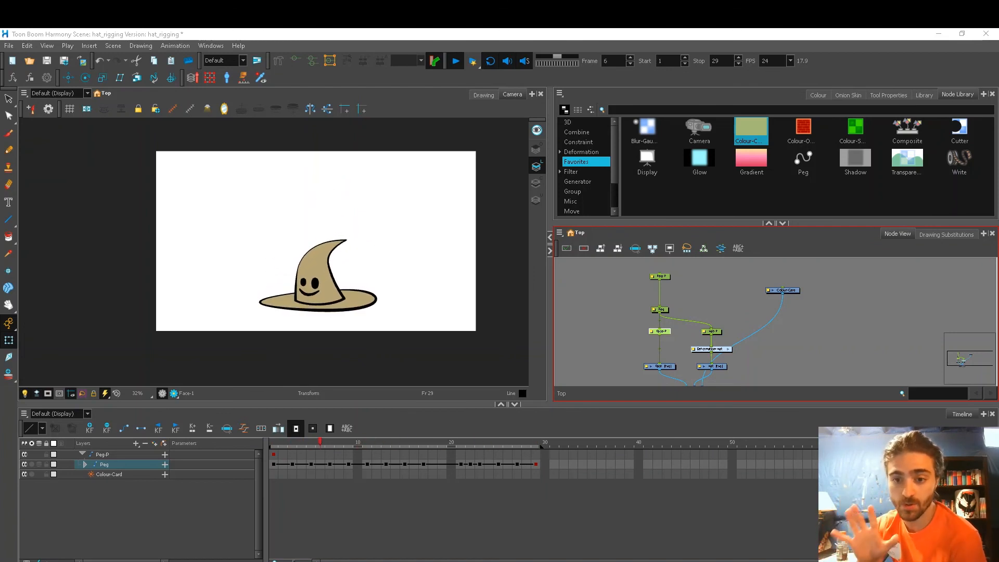